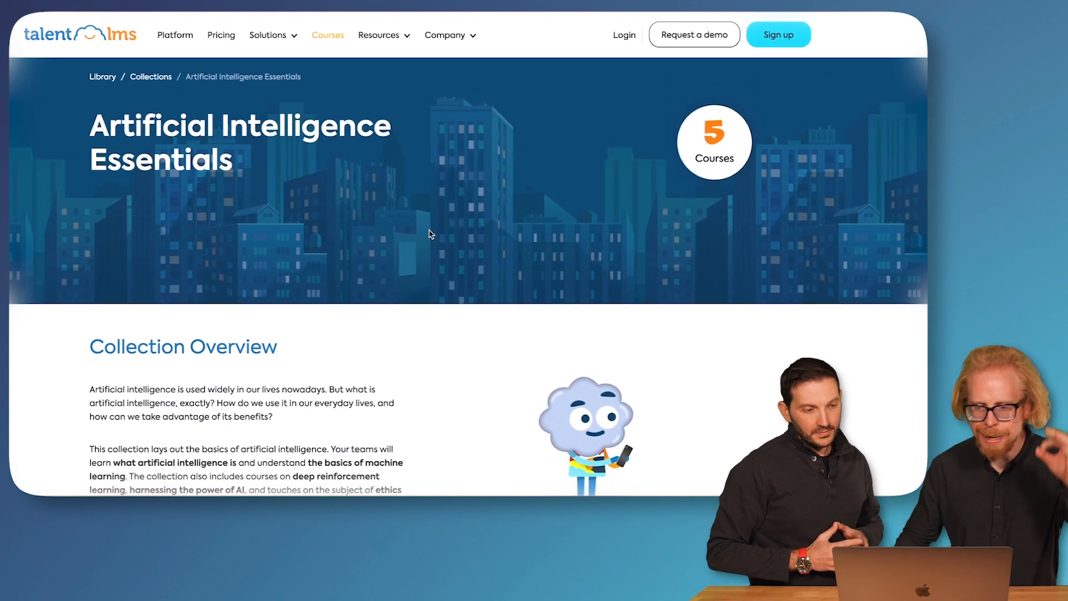
# - Browse the AI Essentials collection and go to TalentLMS's yearly pricing plans
pyautogui.scroll(-3)
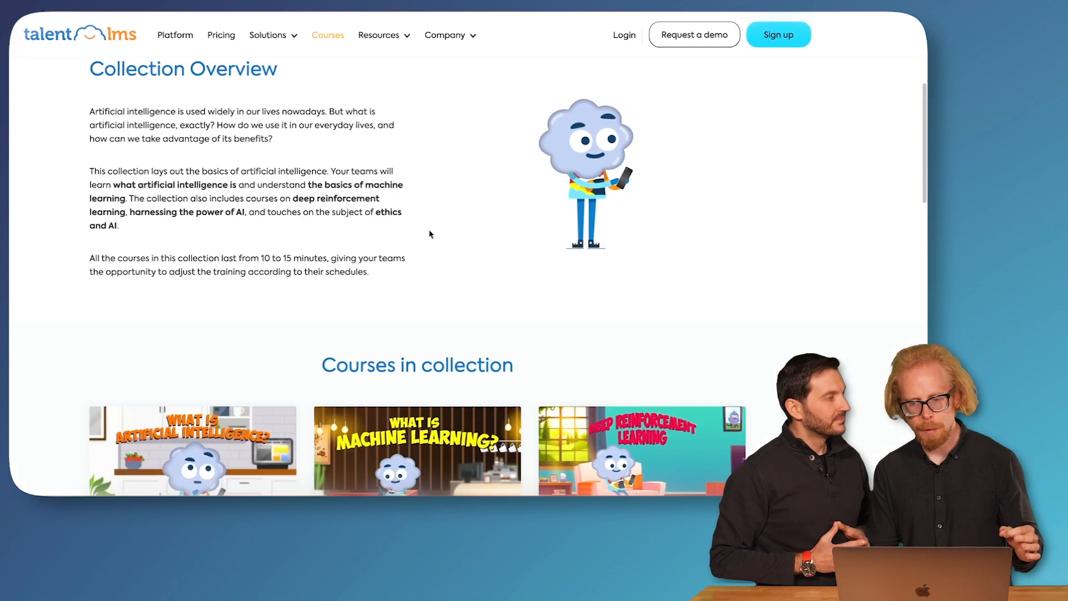
pyautogui.scroll(-3)
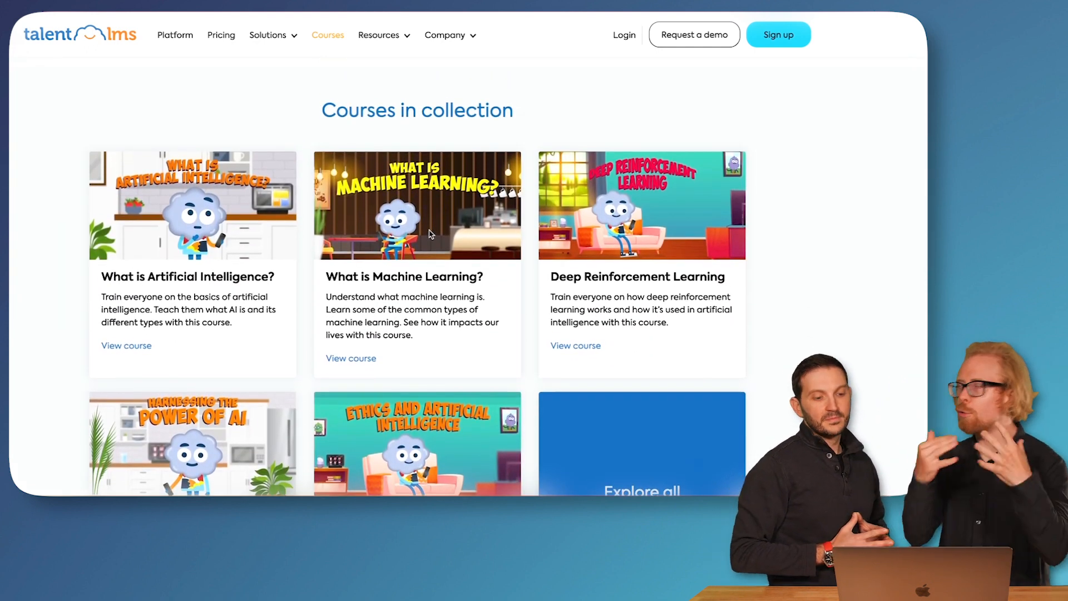
pyautogui.click(221, 34)
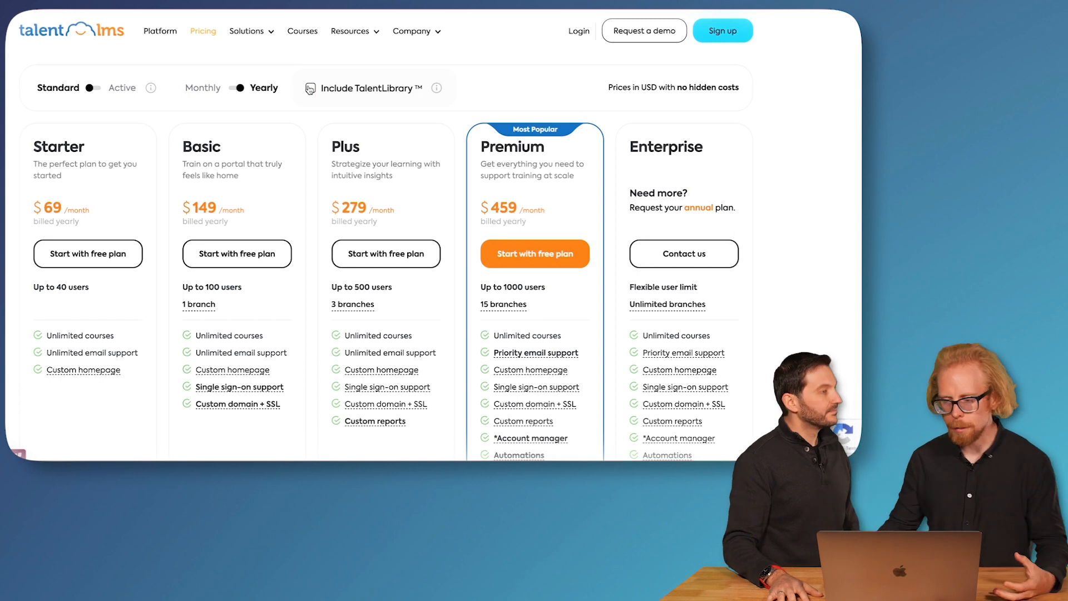
# - Include TalentLibrary in plan prices ($99–$659 monthly), then return to the AI collection
pyautogui.click(310, 88)
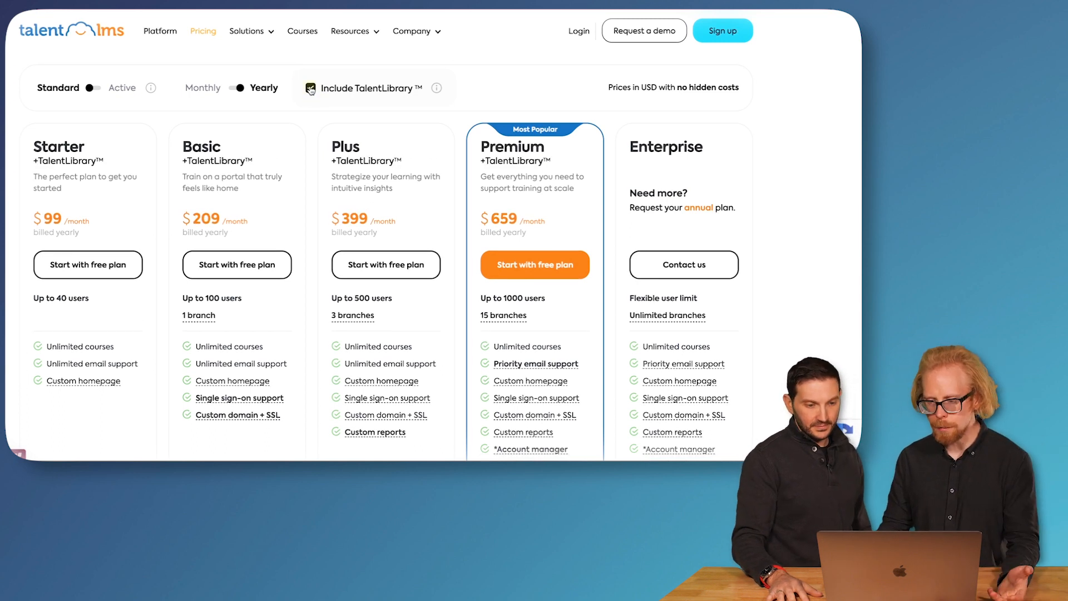
pyautogui.click(329, 31)
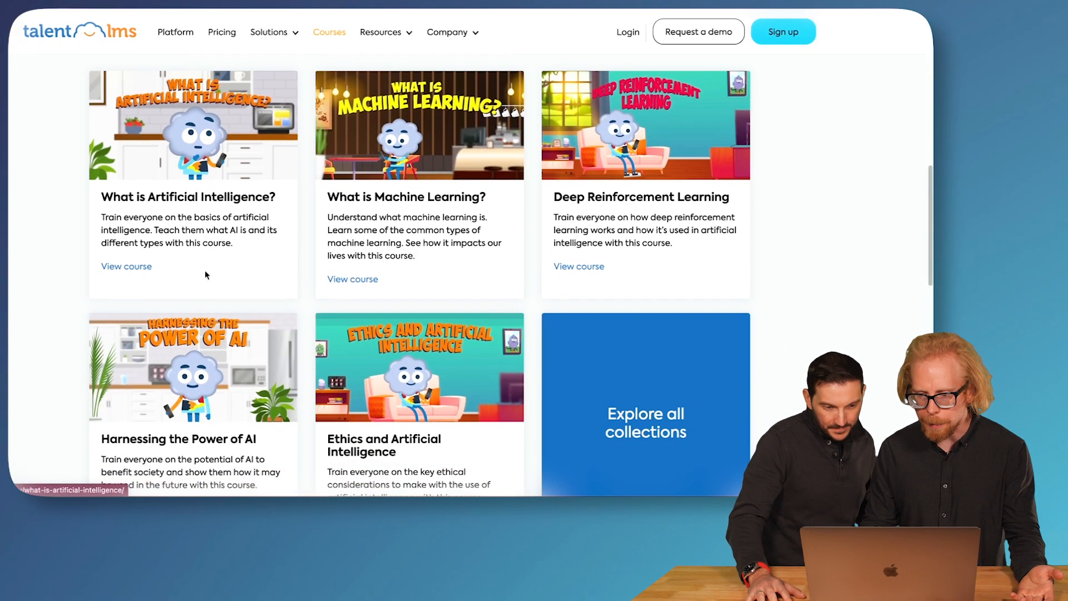
# - Open the Ethics and Artificial Intelligence course and scroll to its overview
pyautogui.scroll(-3)
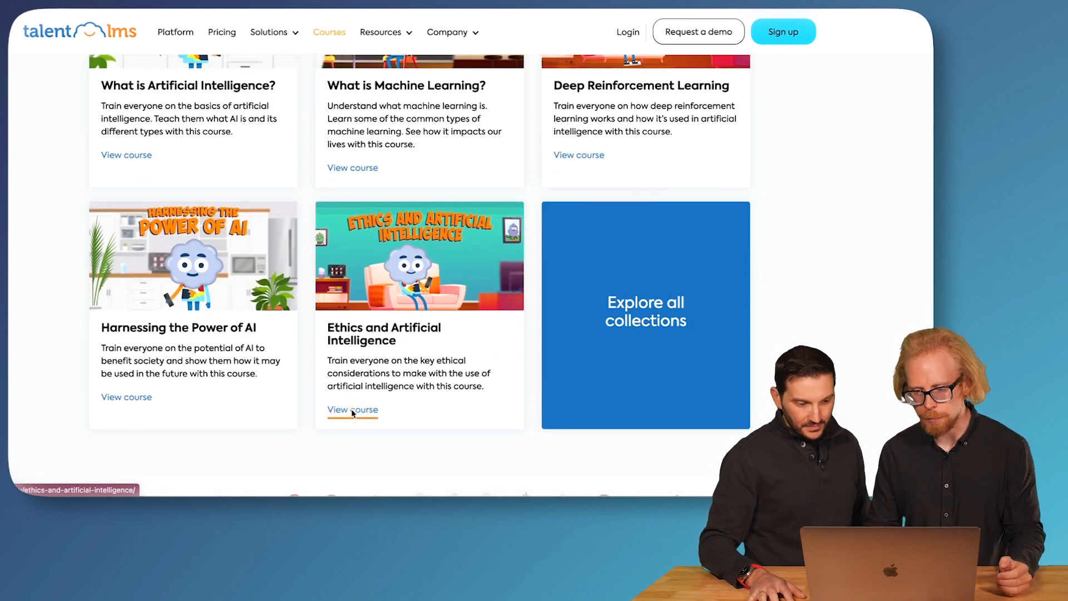
pyautogui.click(352, 410)
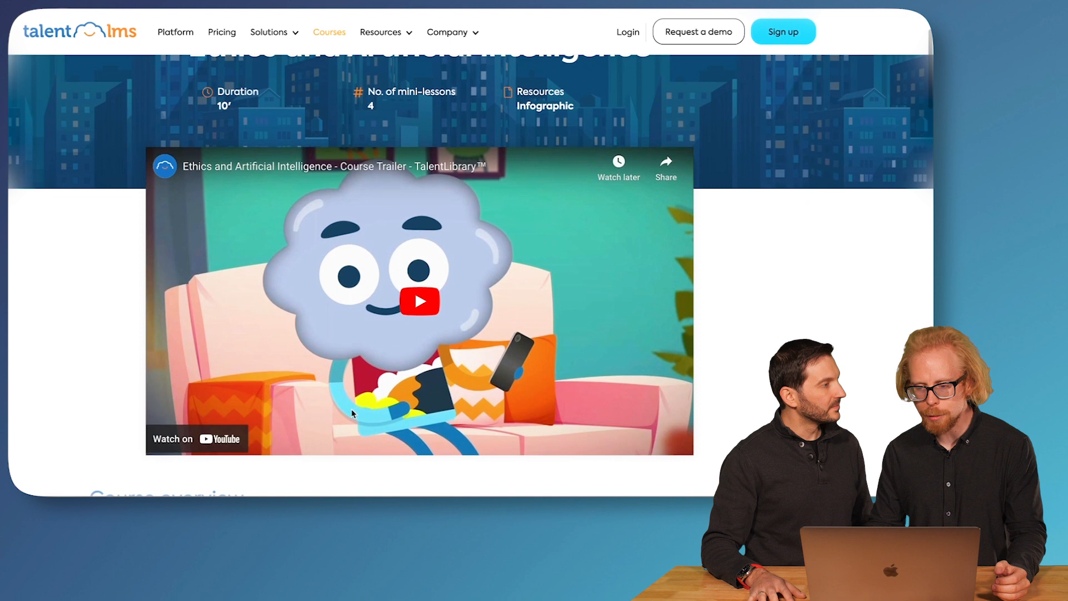
pyautogui.scroll(-3)
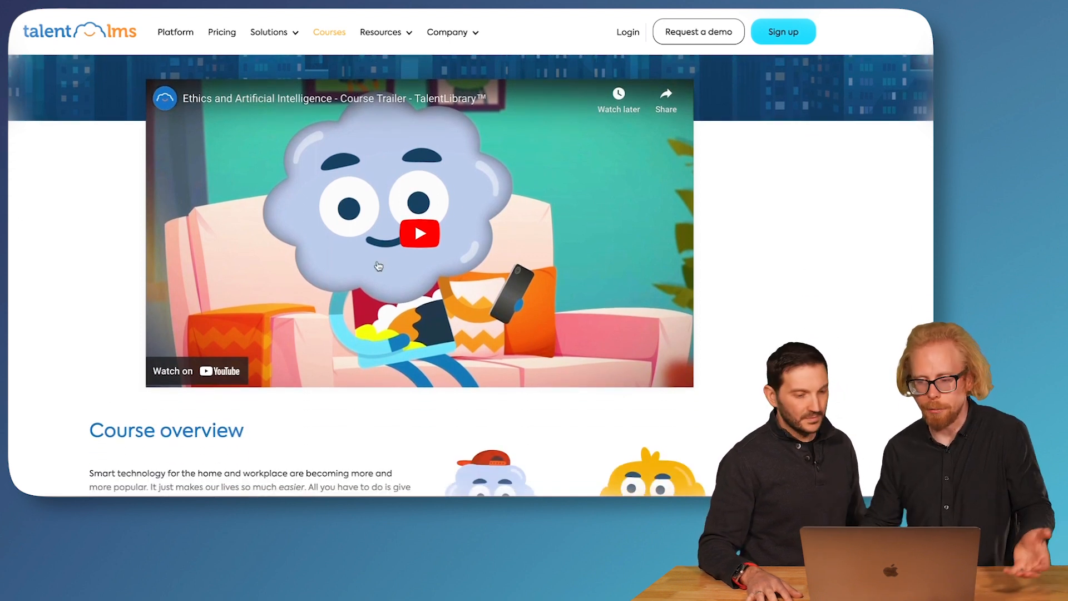
pyautogui.scroll(-3)
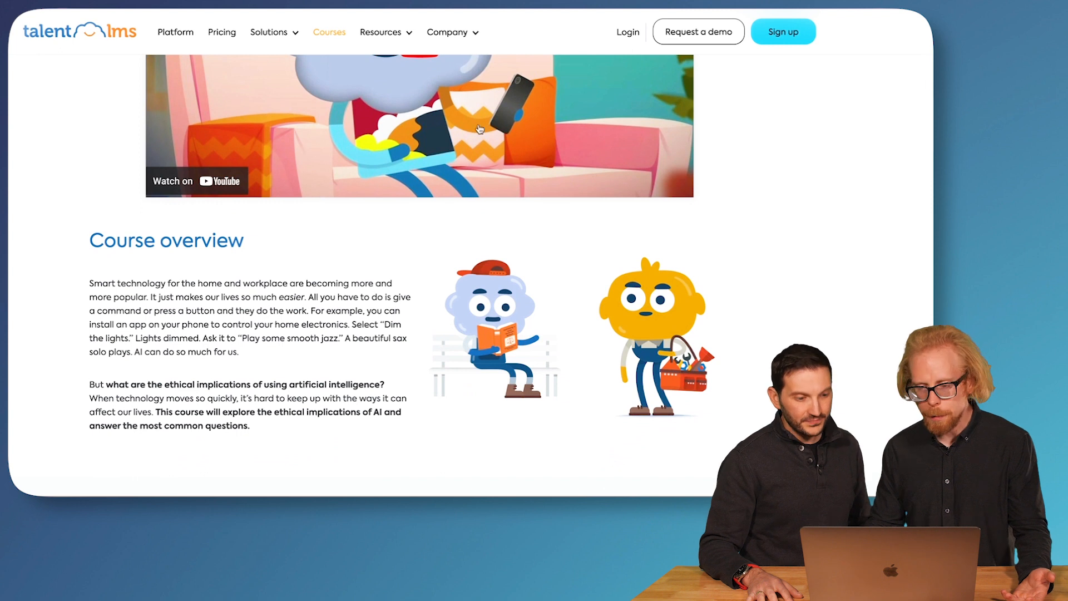
pyautogui.scroll(-3)
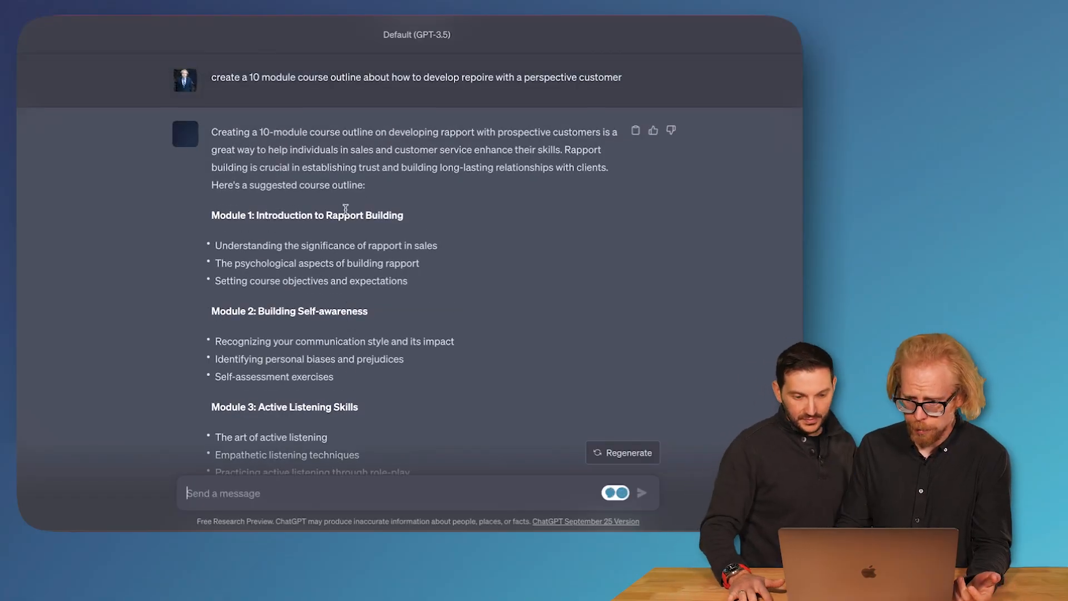
# - Scroll through the rapport outline and begin typing 'create a 25 question mu'
pyautogui.scroll(-3)
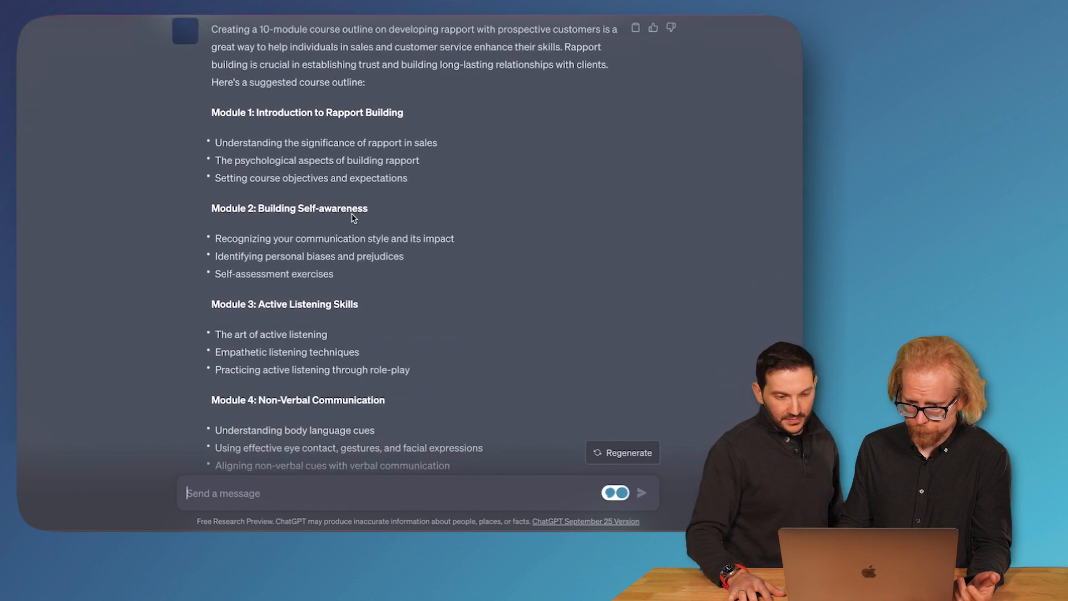
pyautogui.scroll(-3)
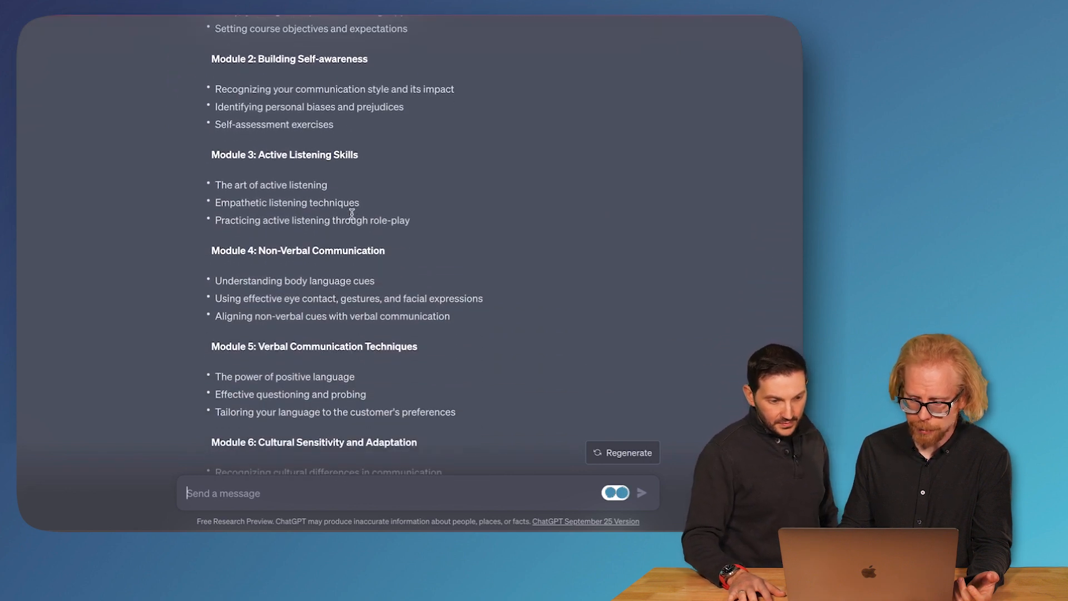
pyautogui.write('create a 25 question mu')
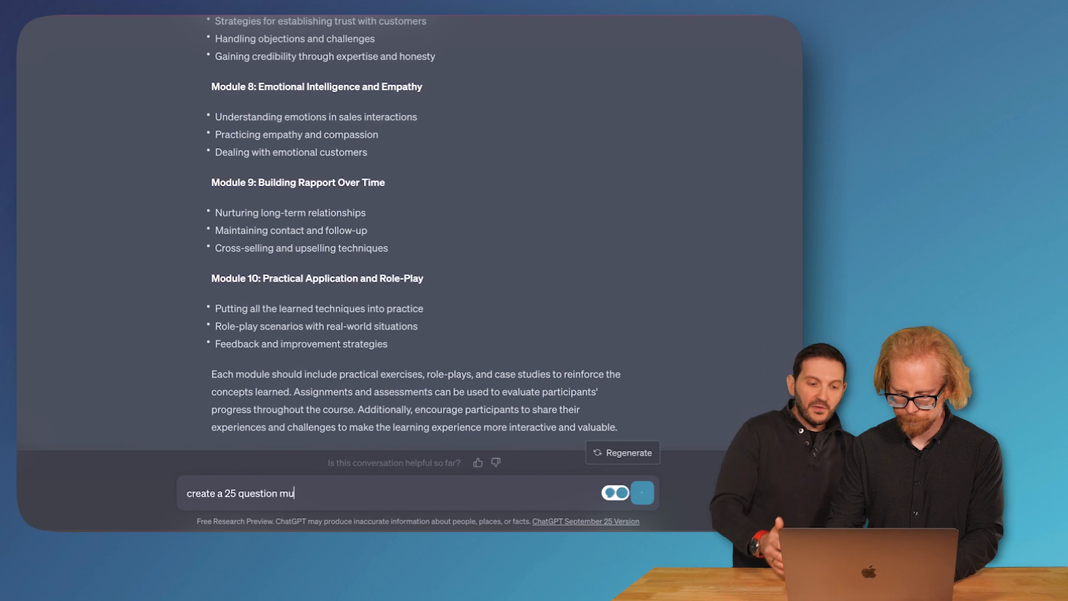
# - Complete the 25-question multiple-choice assessment prompt and send it
pyautogui.write('ltiple ch')
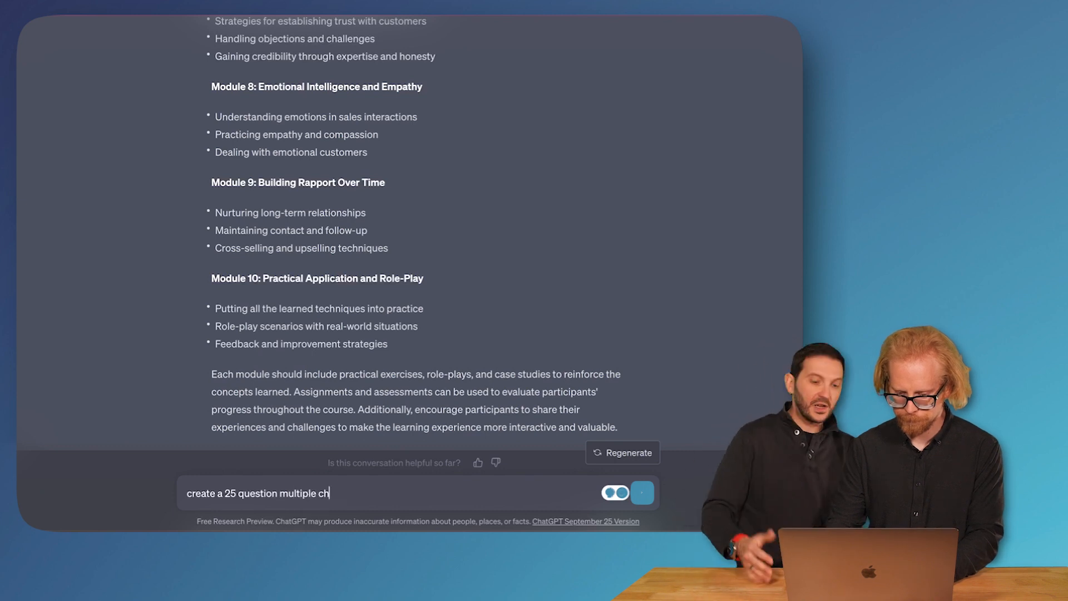
pyautogui.write('oice')
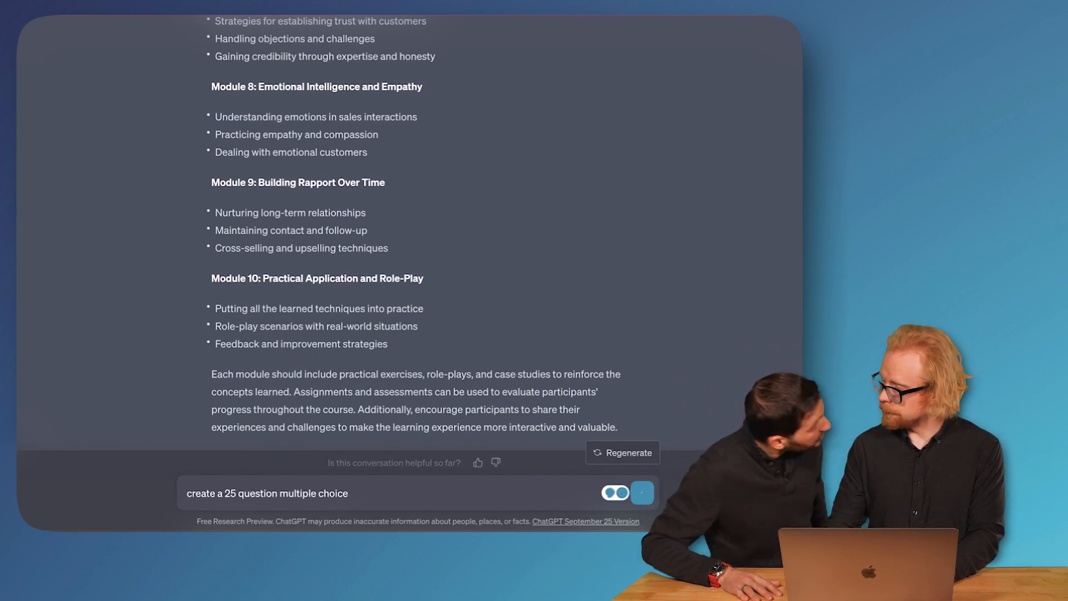
pyautogui.click(641, 492)
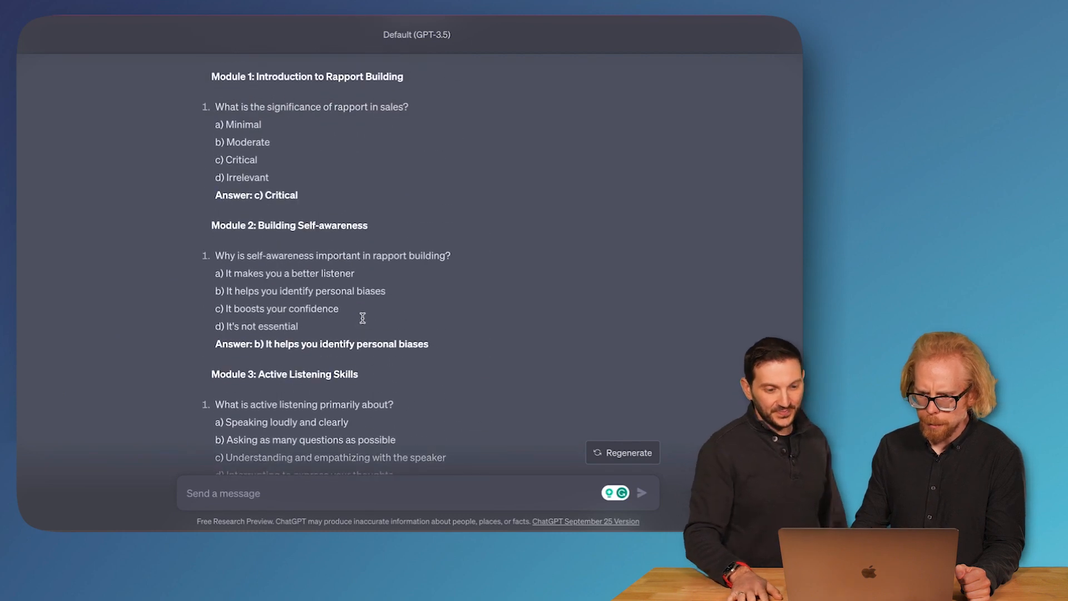
pyautogui.scroll(3)
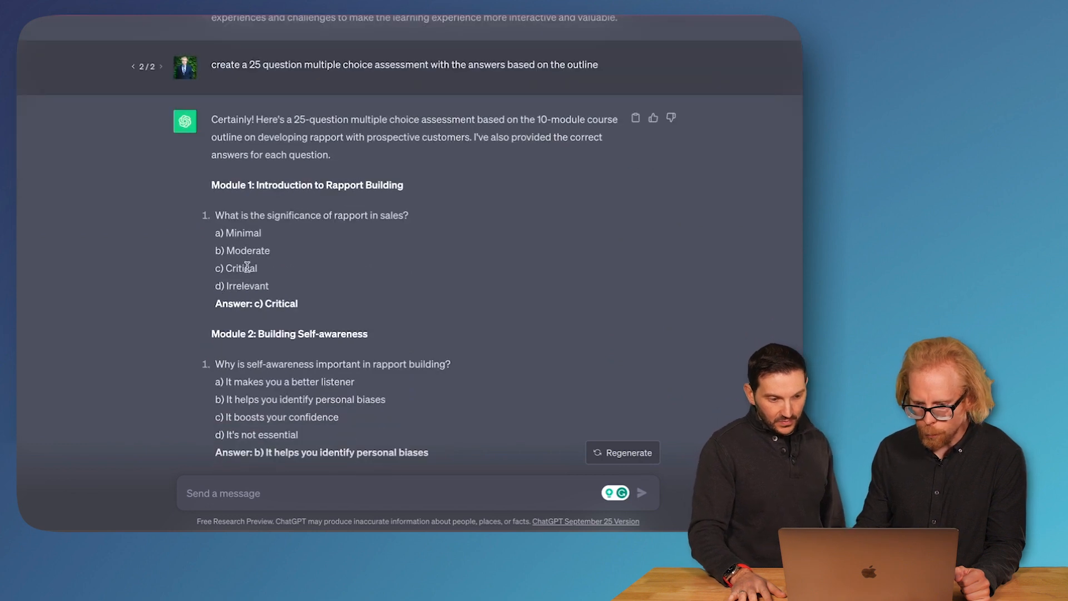
pyautogui.scroll(-3)
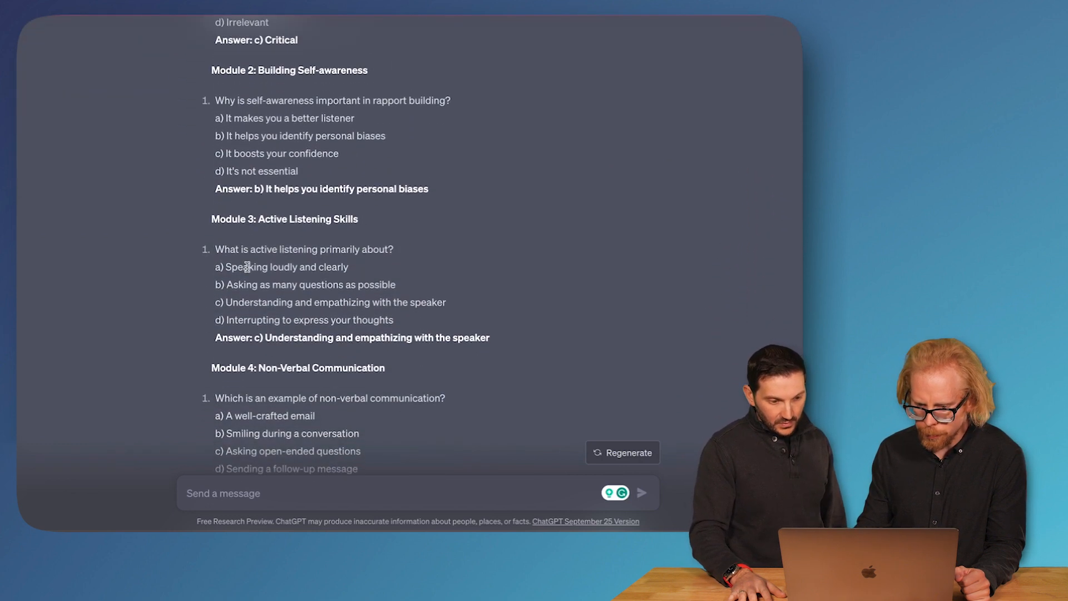
pyautogui.scroll(-3)
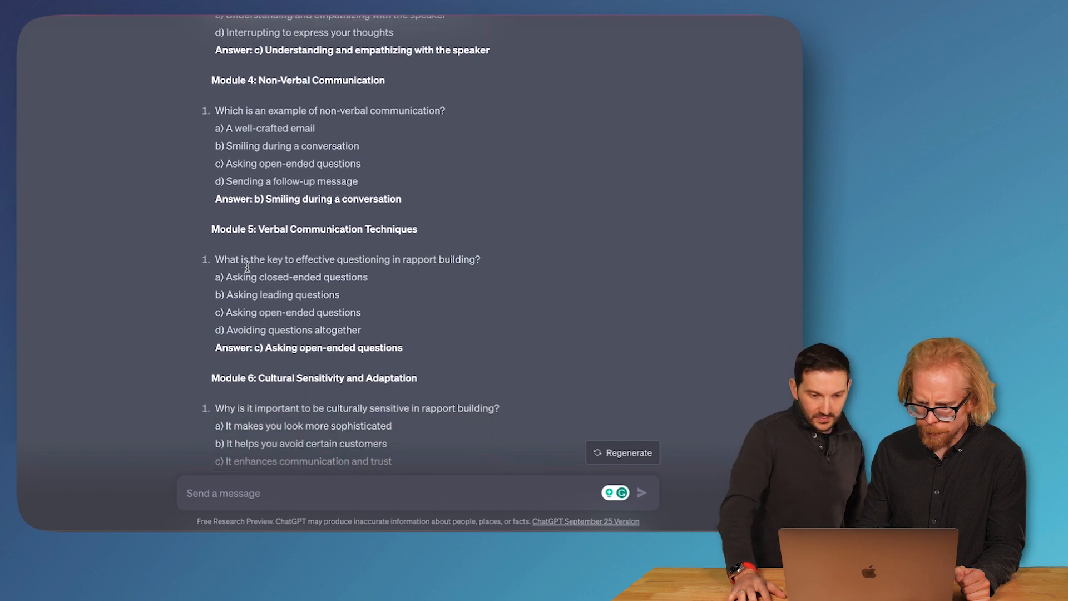
pyautogui.scroll(-3)
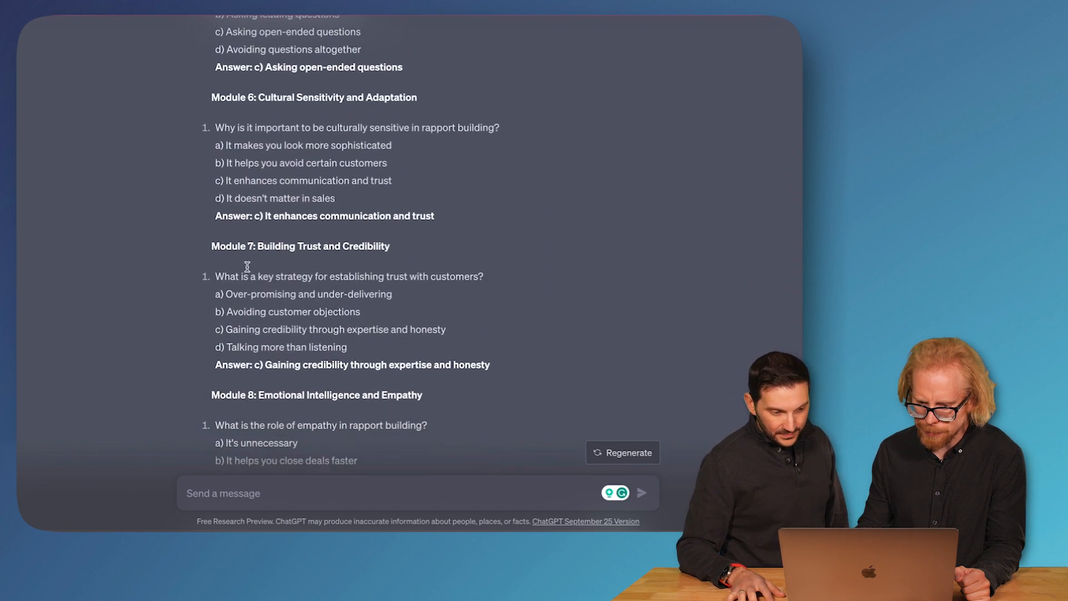
pyautogui.scroll(-3)
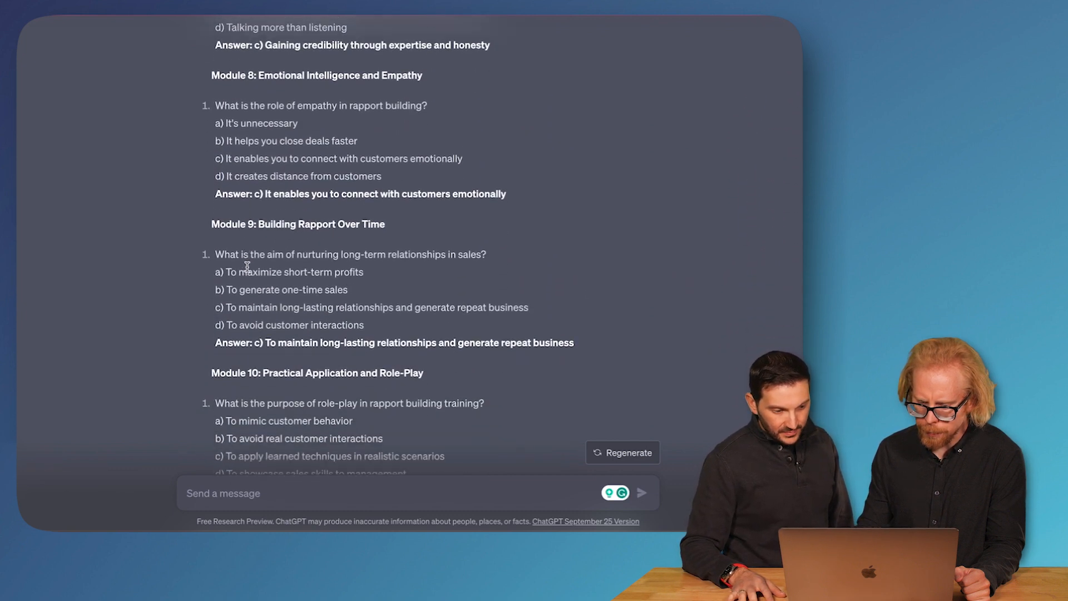